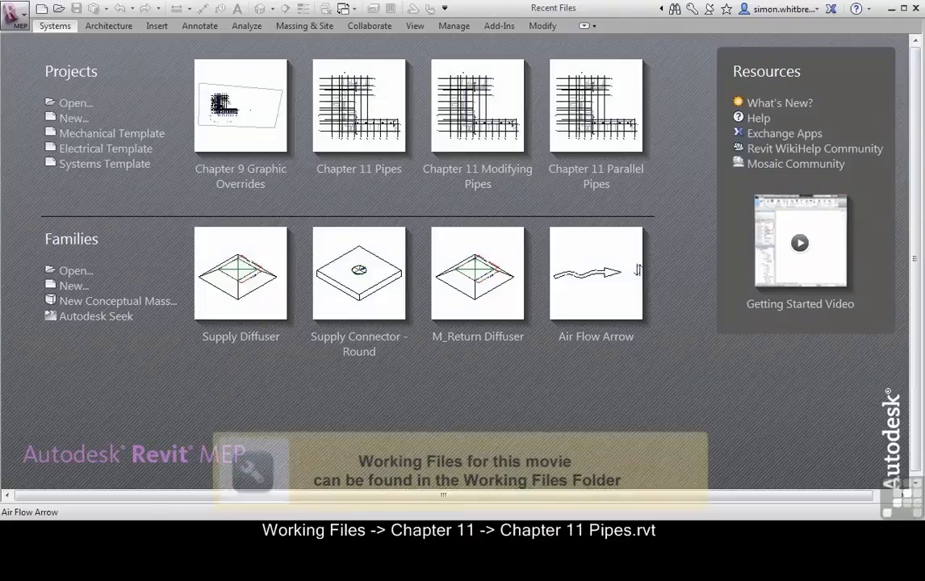
Open Chapter 11 Pipes.rvt from the Chapter 11 working files folder
click(74, 104)
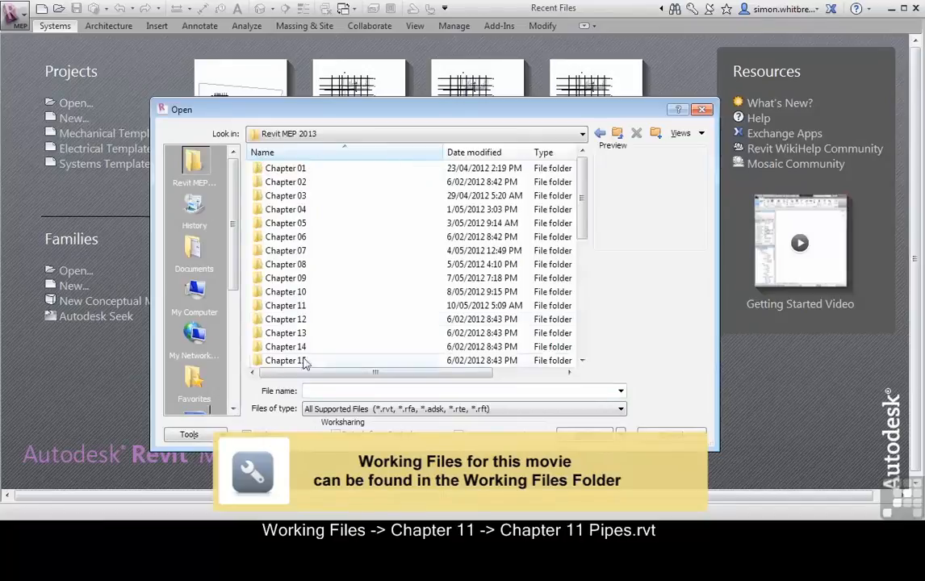
double_click(285, 305)
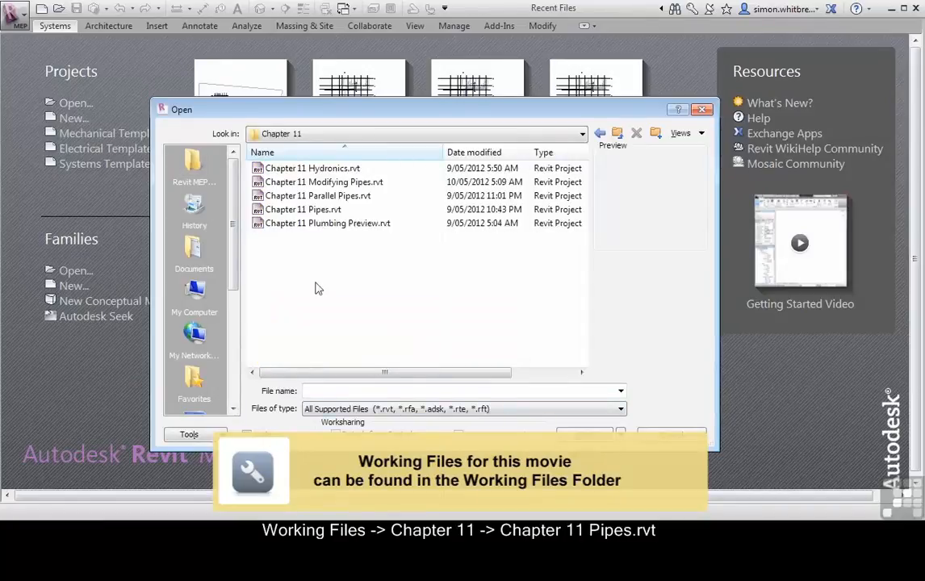
click(303, 210)
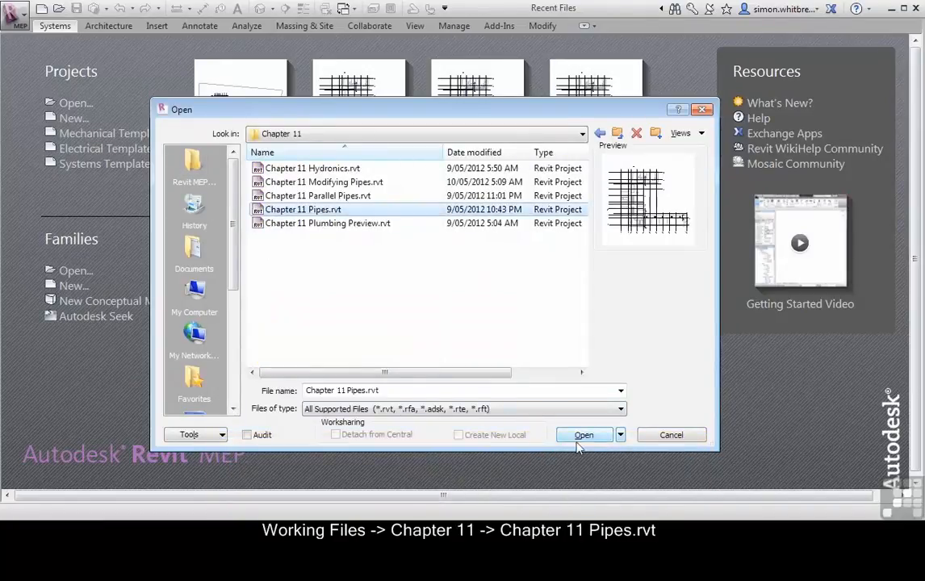
click(584, 435)
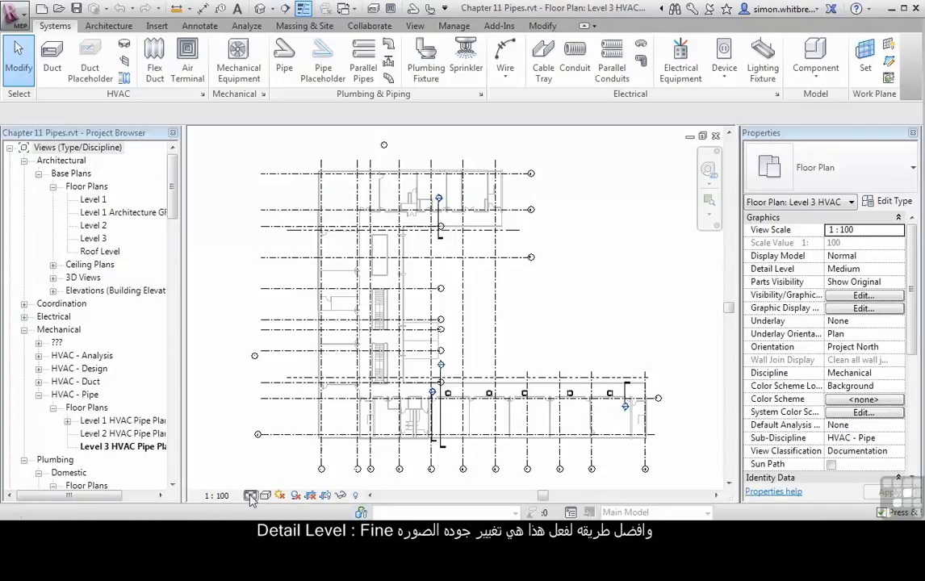
Set the Level 3 HVAC Pipe plan's Detail Level to Fine in Properties
click(251, 496)
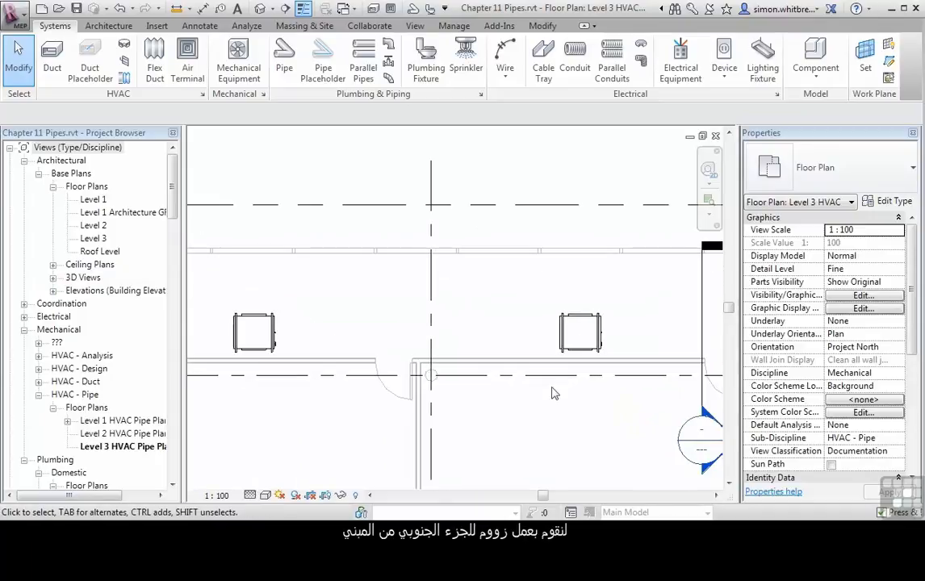
mouse_move(323, 62)
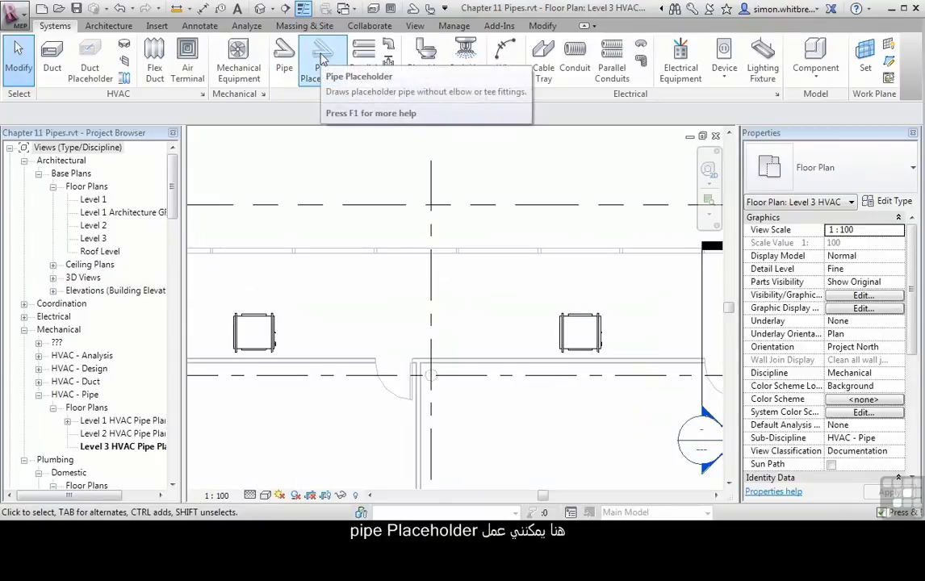
Start a Pipe Placeholder keeping 40 mm diameter and choosing a 2400 mm offset
click(323, 51)
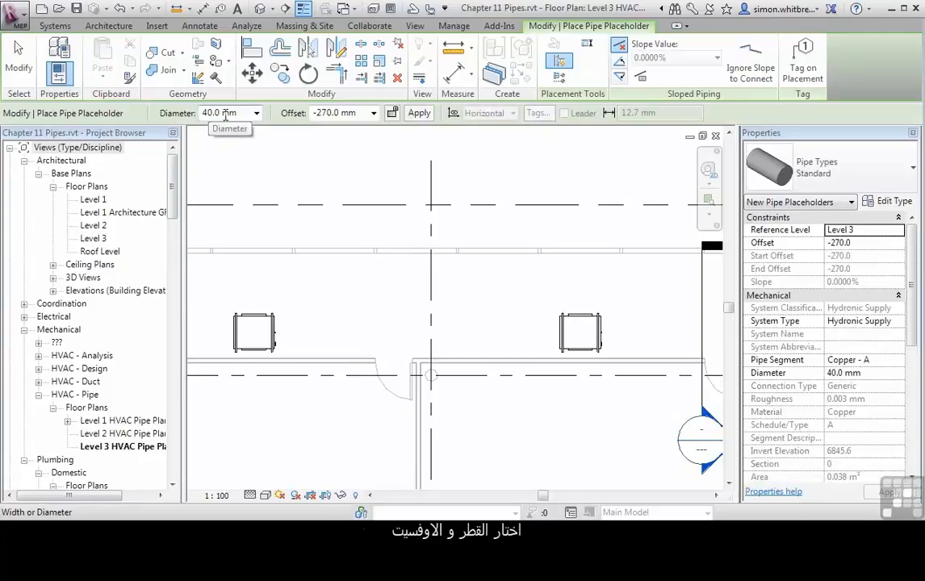
click(373, 113)
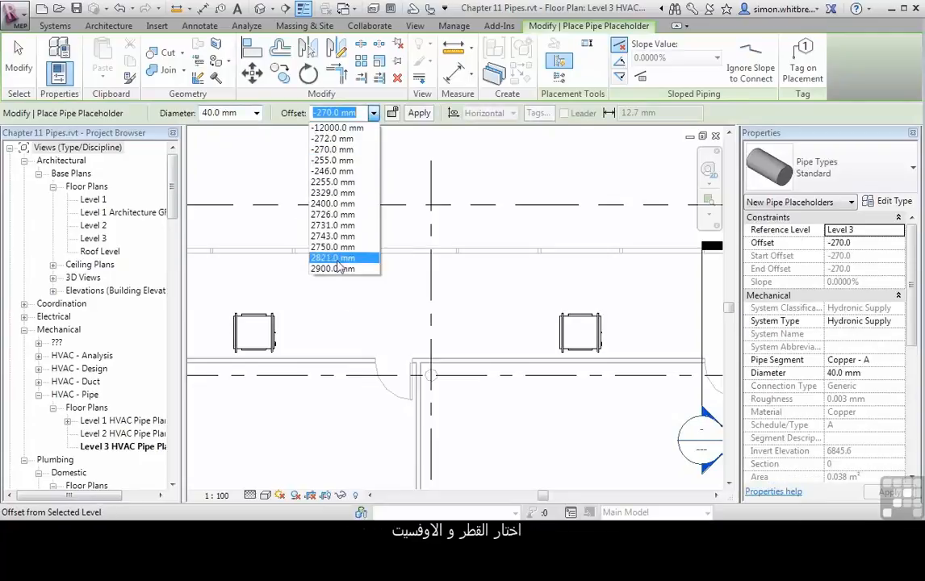
click(332, 203)
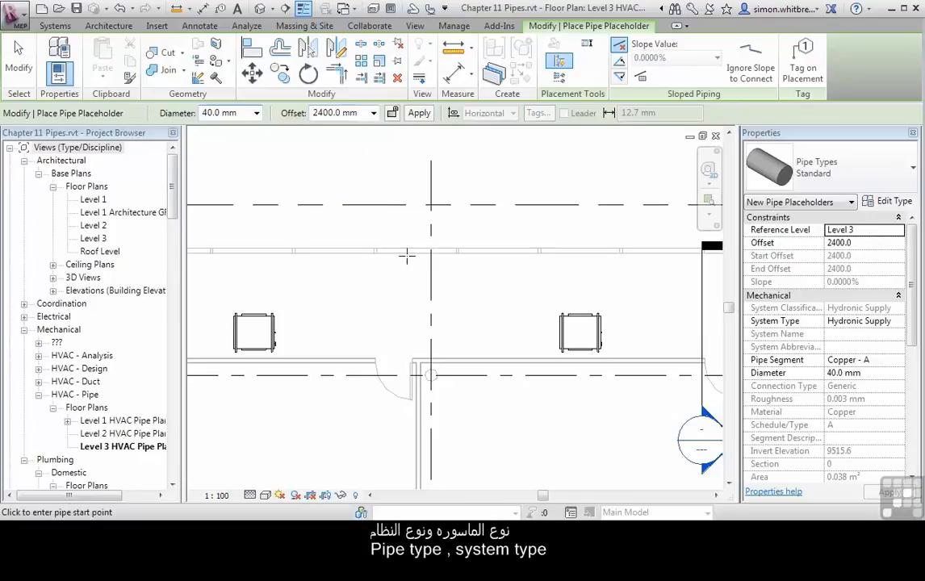
mouse_move(820, 167)
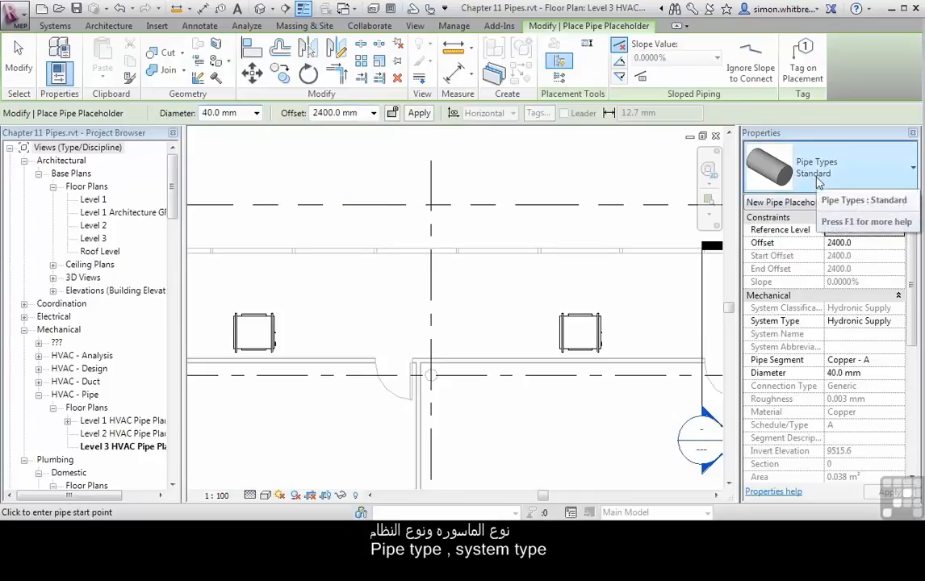
mouse_move(472, 376)
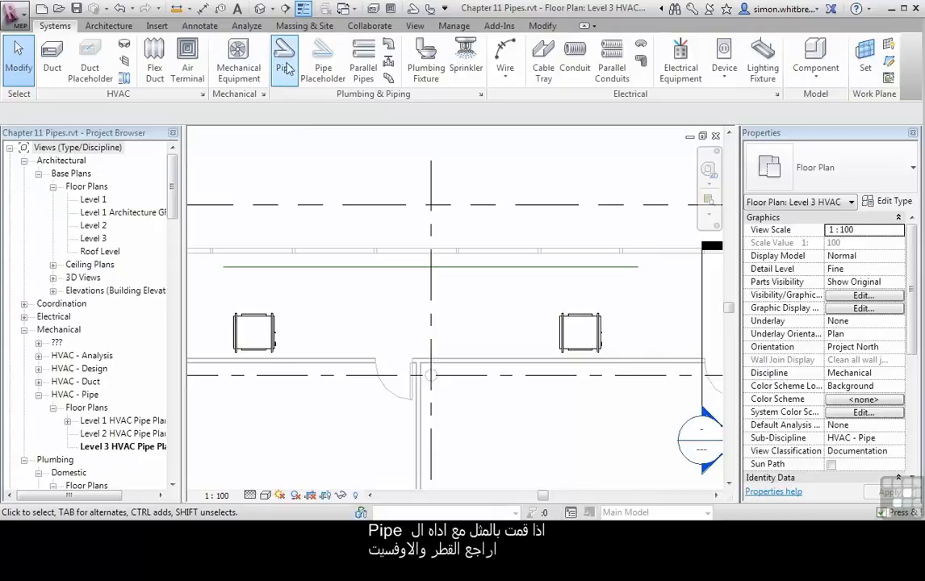
Draw a 40 mm pipe parallel to the placeholder at 2400 mm offset, checking its System Type
click(284, 61)
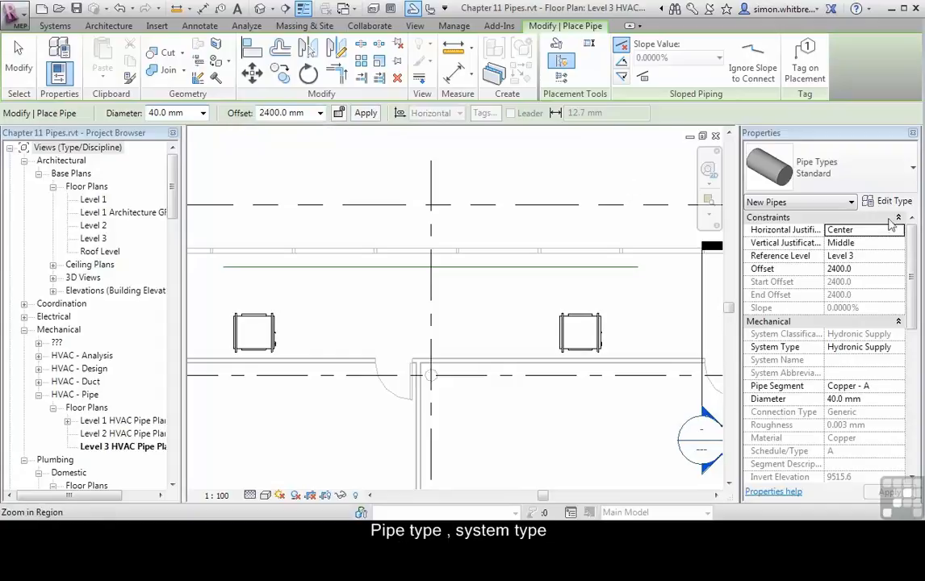
mouse_move(847, 352)
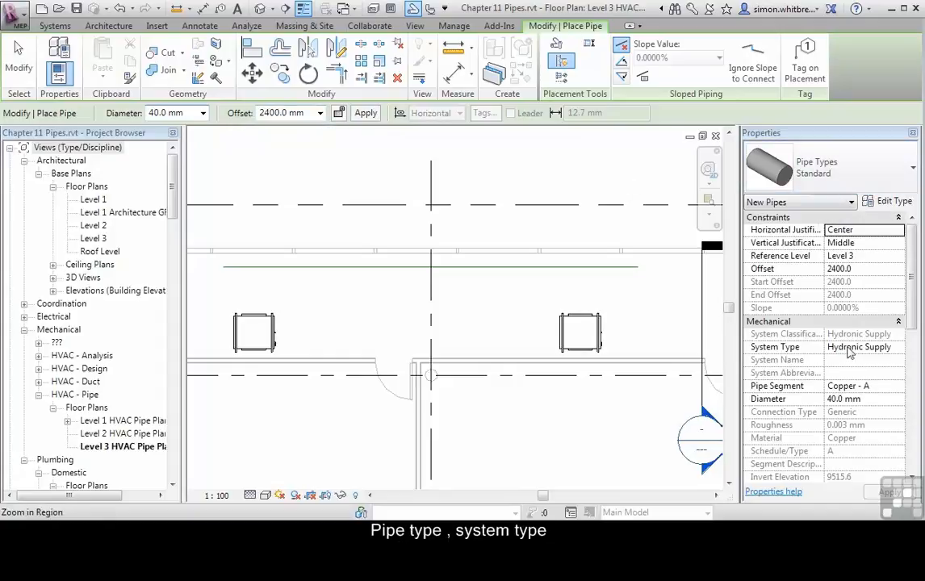
click(638, 266)
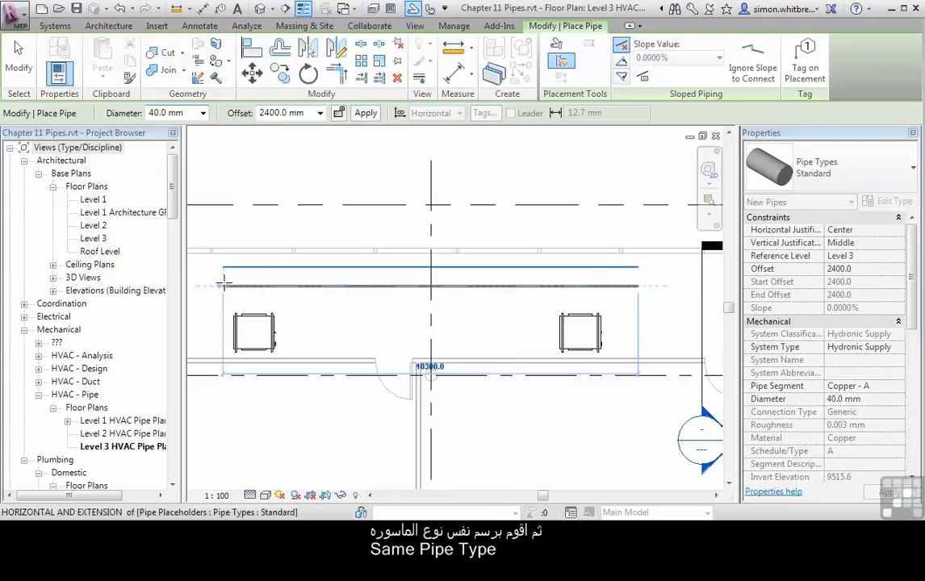
key(Escape)
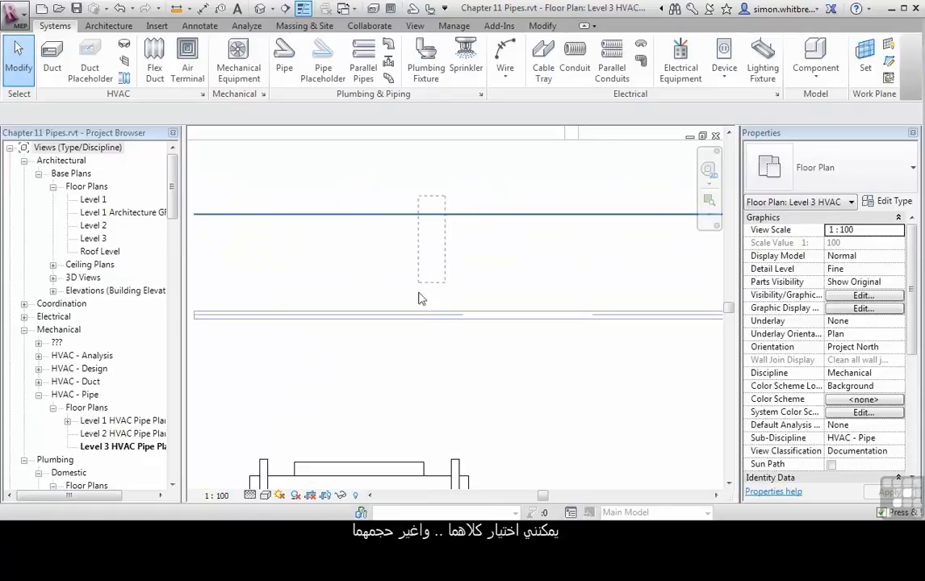
Set both selected elements to 150 mm diameter and a Hydronic Return system type
click(452, 315)
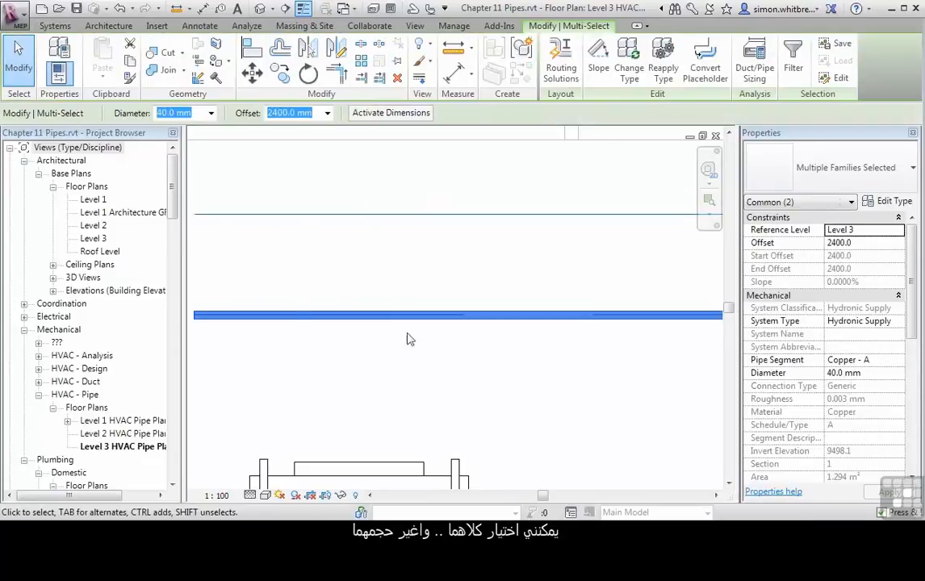
click(203, 113)
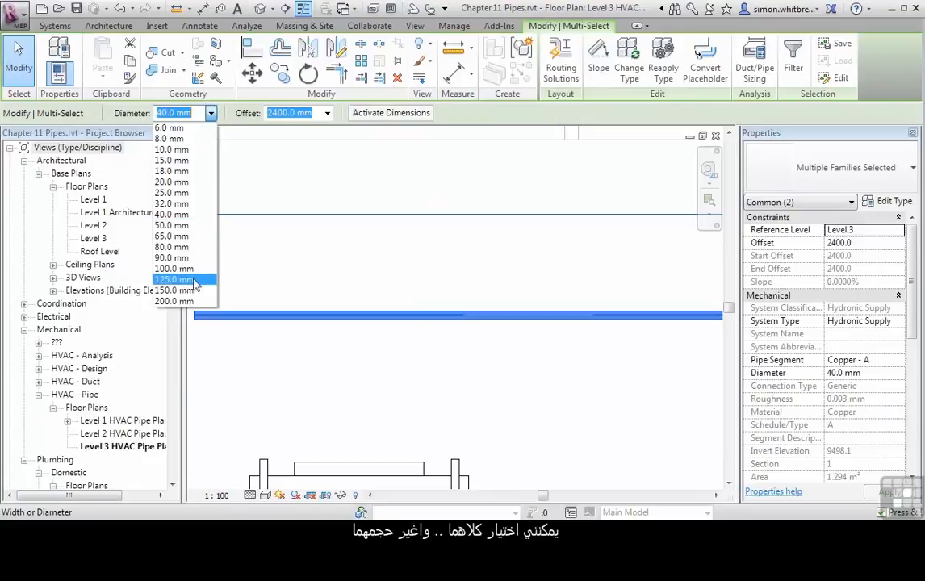
click(897, 320)
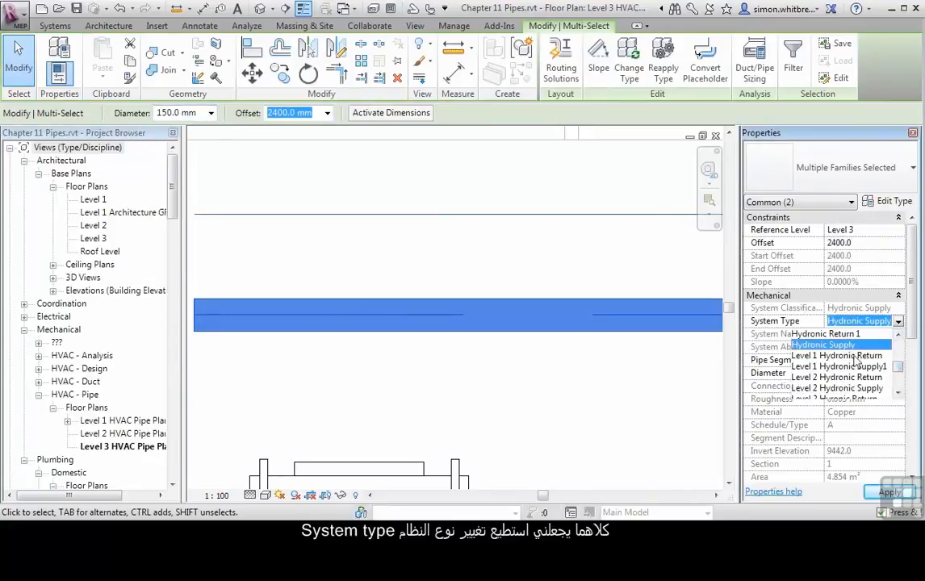
click(836, 365)
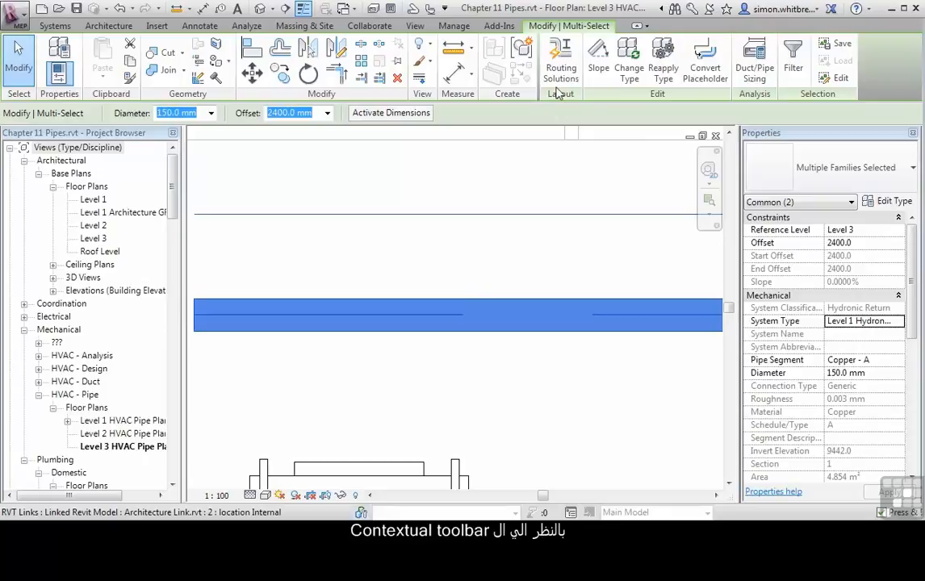
mouse_move(597, 57)
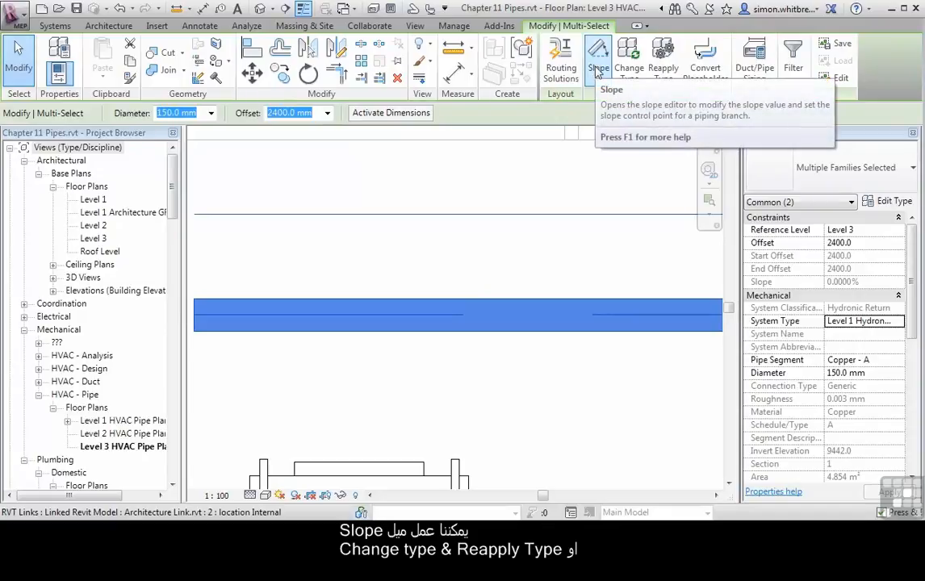
mouse_move(627, 56)
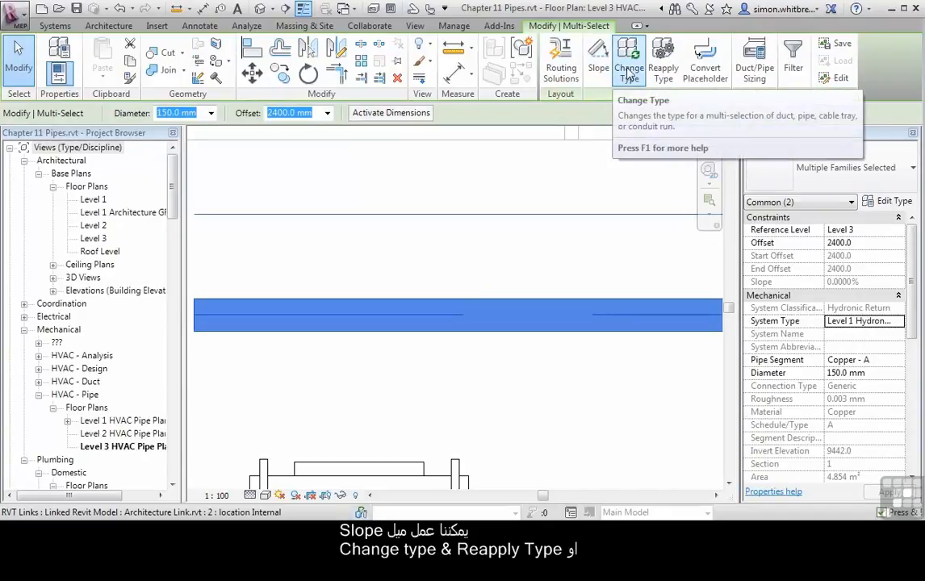
mouse_move(663, 61)
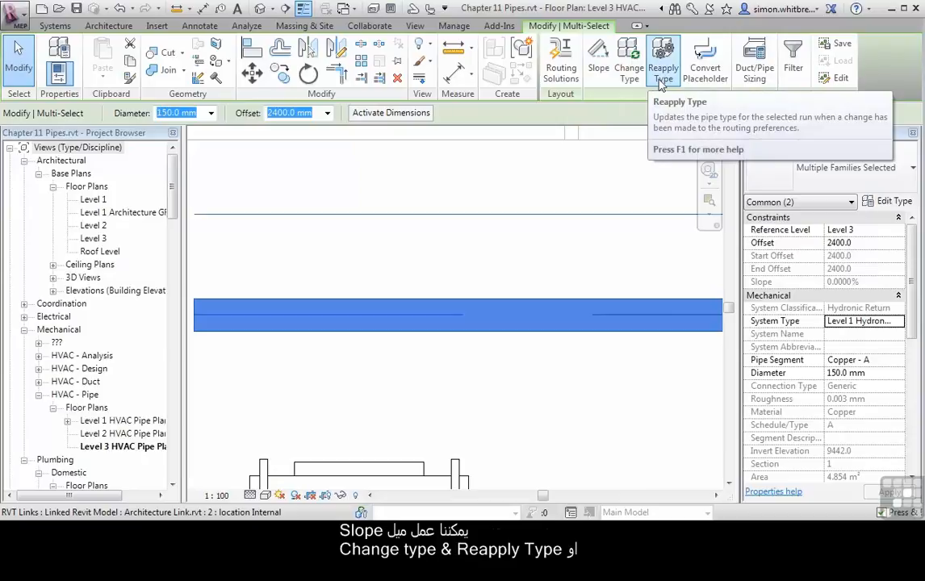
mouse_move(705, 61)
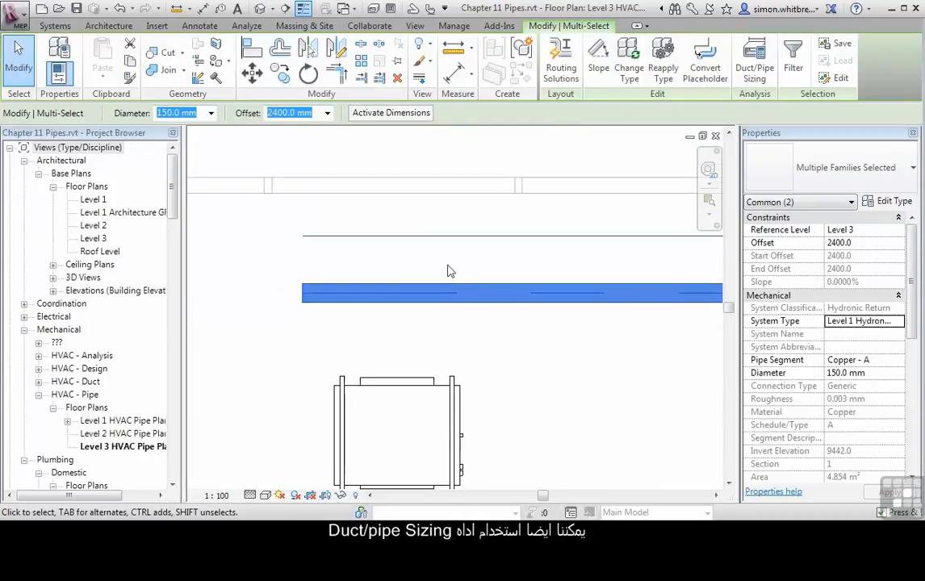
mouse_move(755, 61)
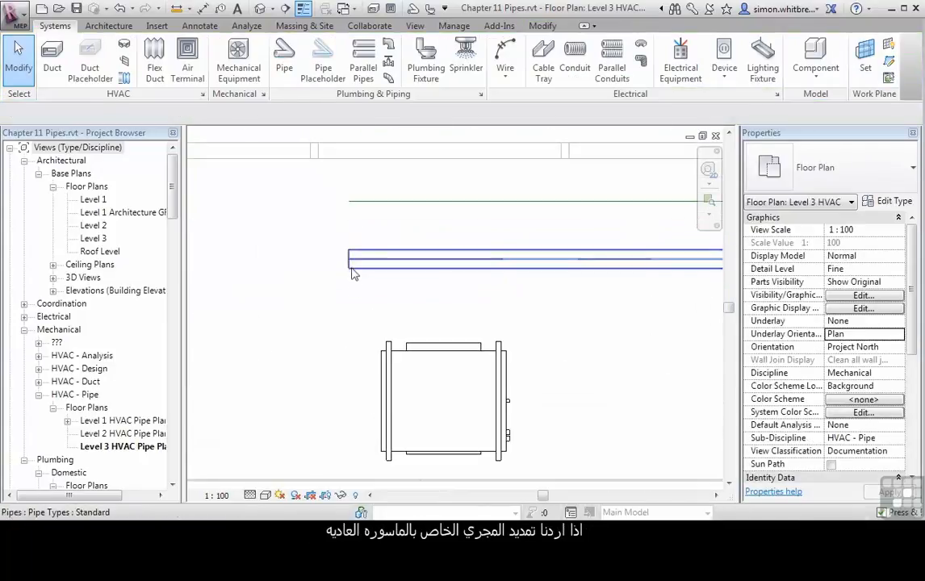
Draw Pipe from the pipe's left end bending downward, then extend the placeholder end likewise
right_click(349, 260)
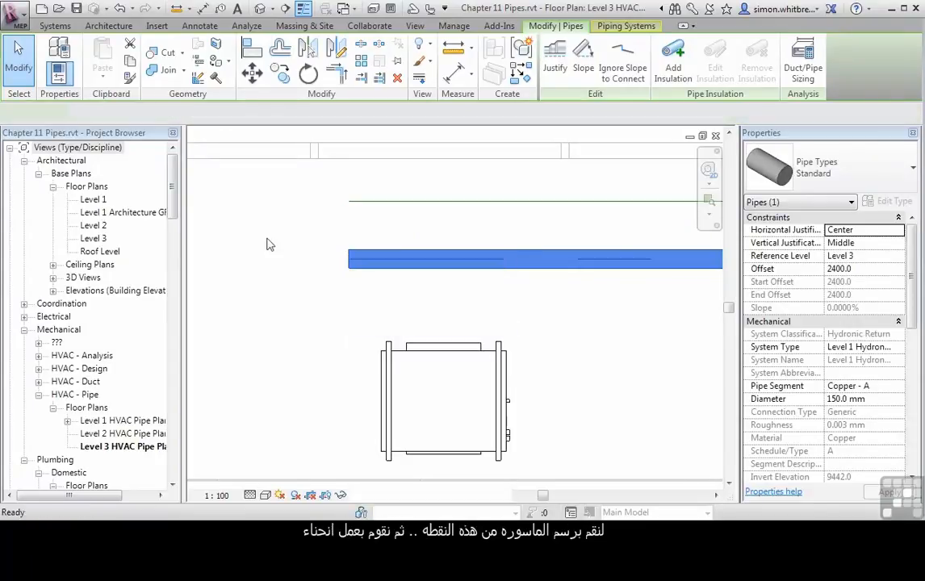
click(271, 245)
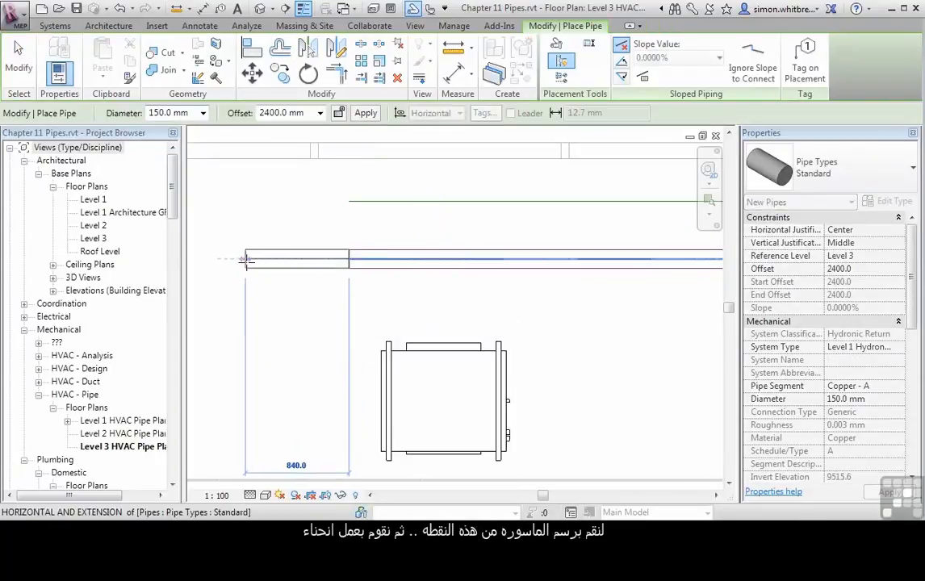
click(245, 400)
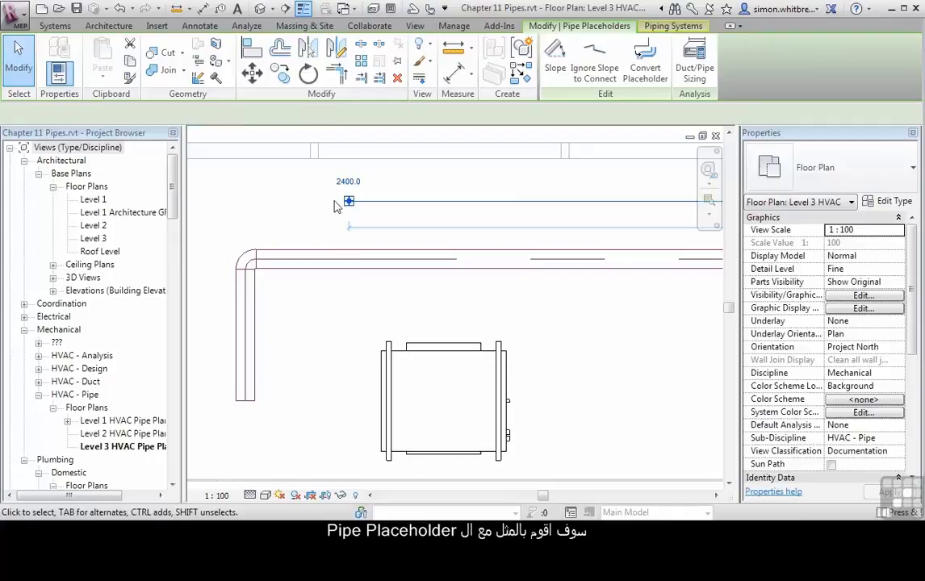
click(349, 200)
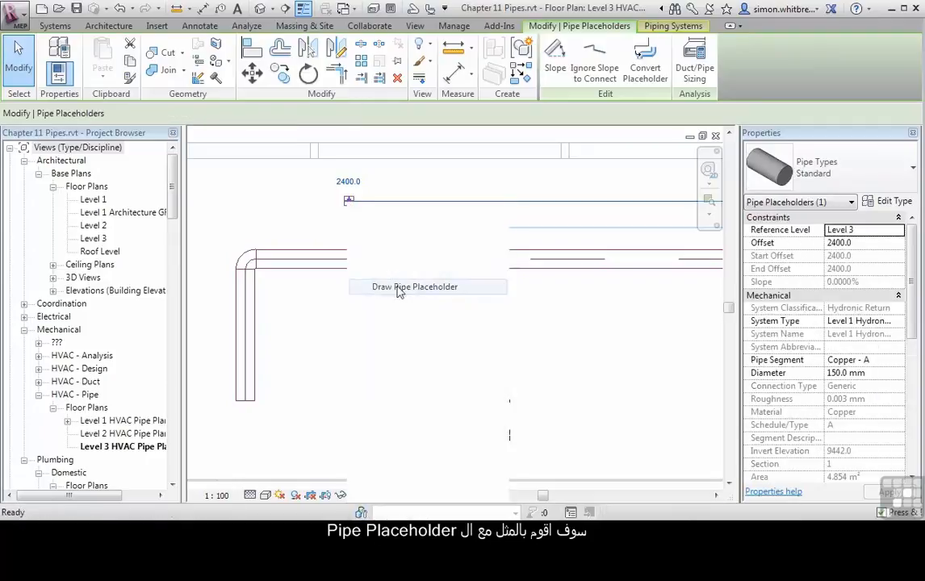
click(413, 287)
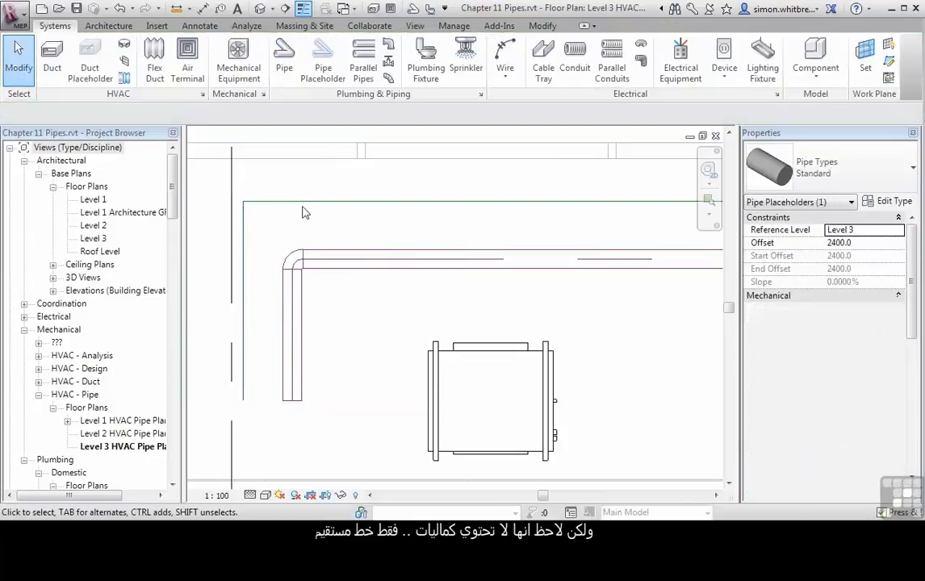
Select the whole placeholder chain via Tab and drag its endpoint so one leg runs angled
click(242, 200)
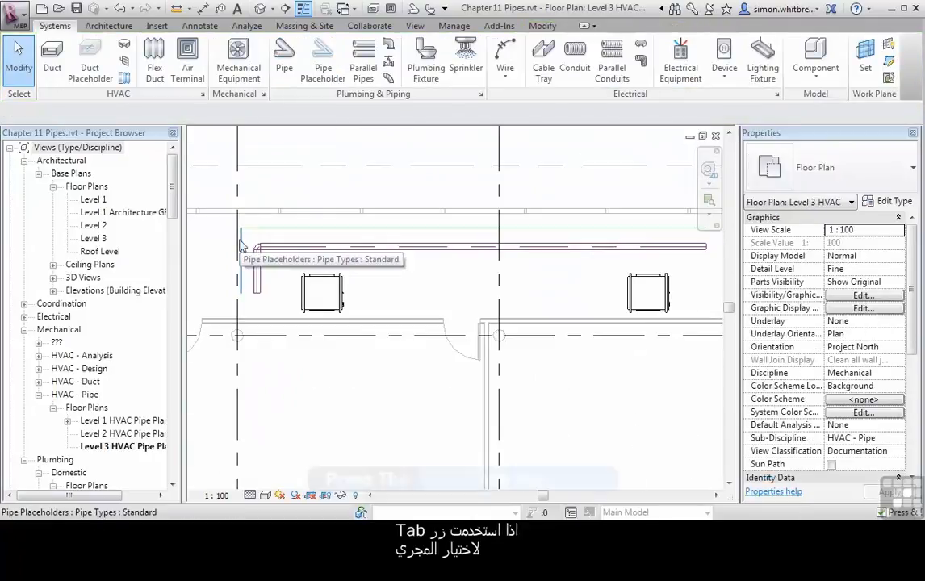
key(Tab)
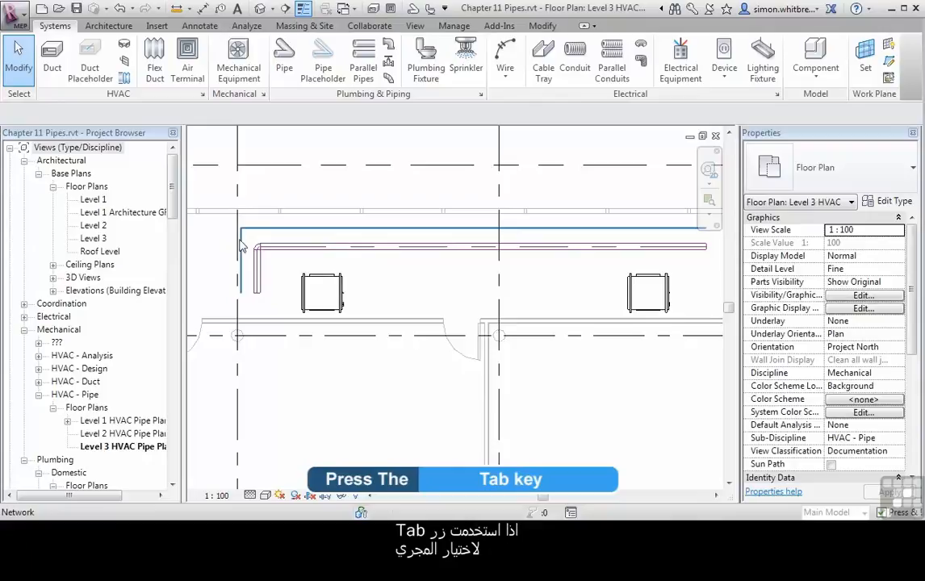
click(242, 234)
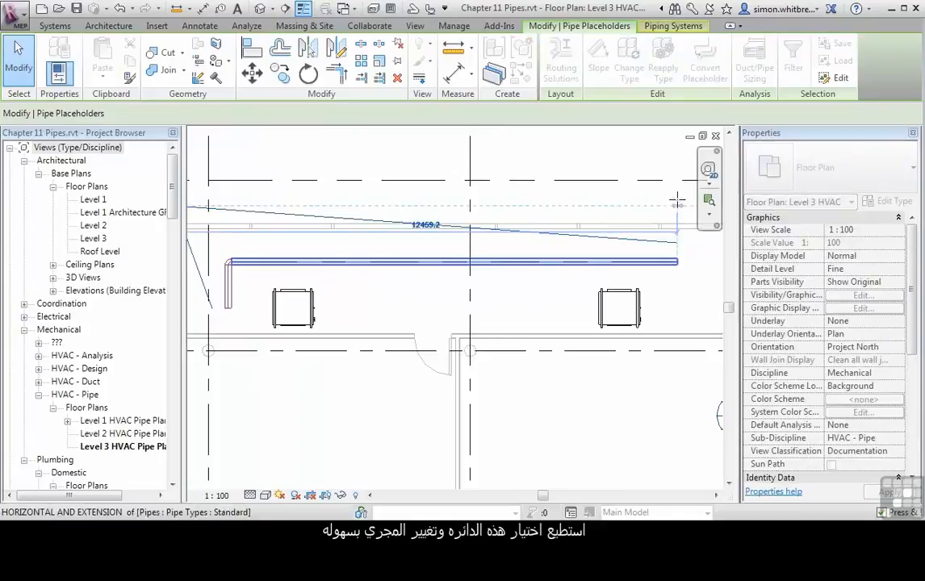
click(390, 310)
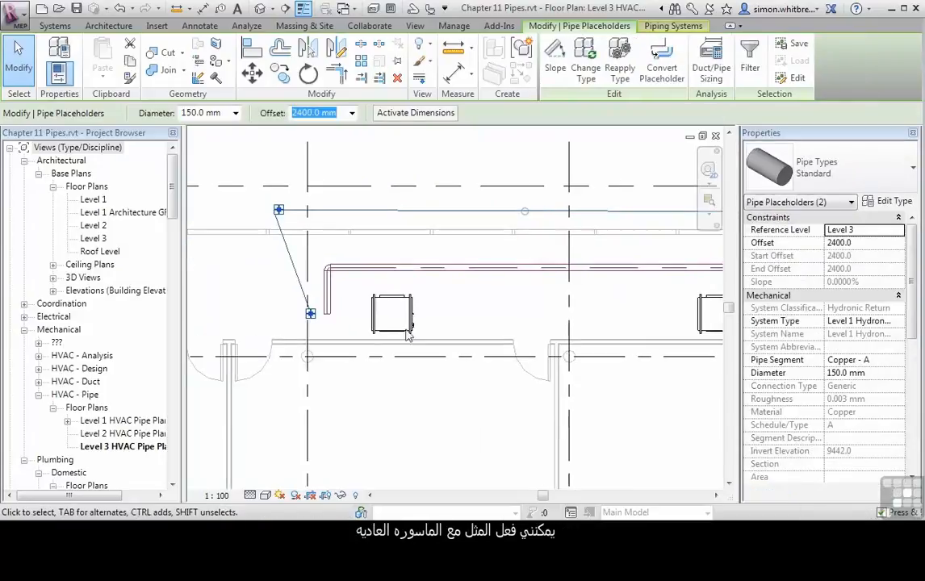
click(276, 433)
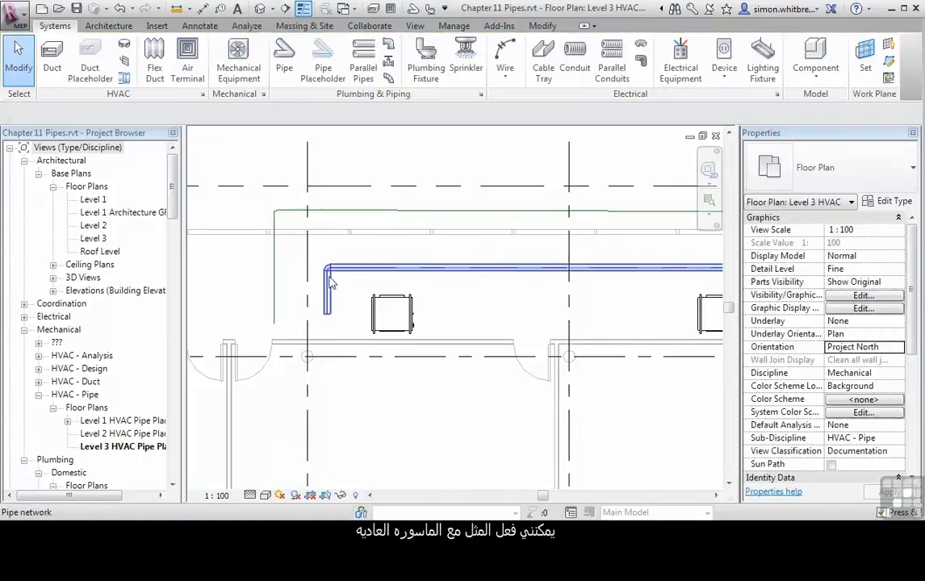
Drag the pipe run's end grip to a new position, keeping its elbow fitting intact
click(326, 274)
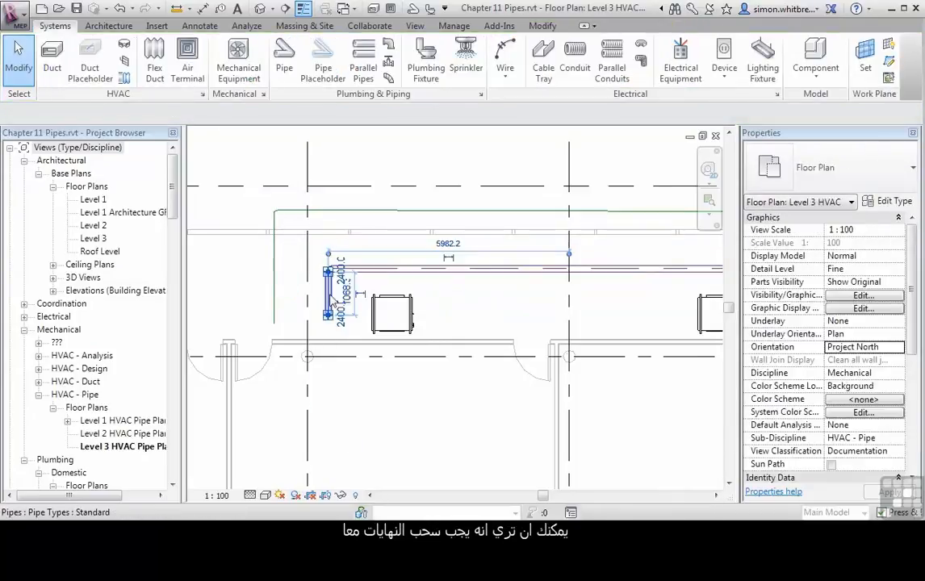
click(329, 271)
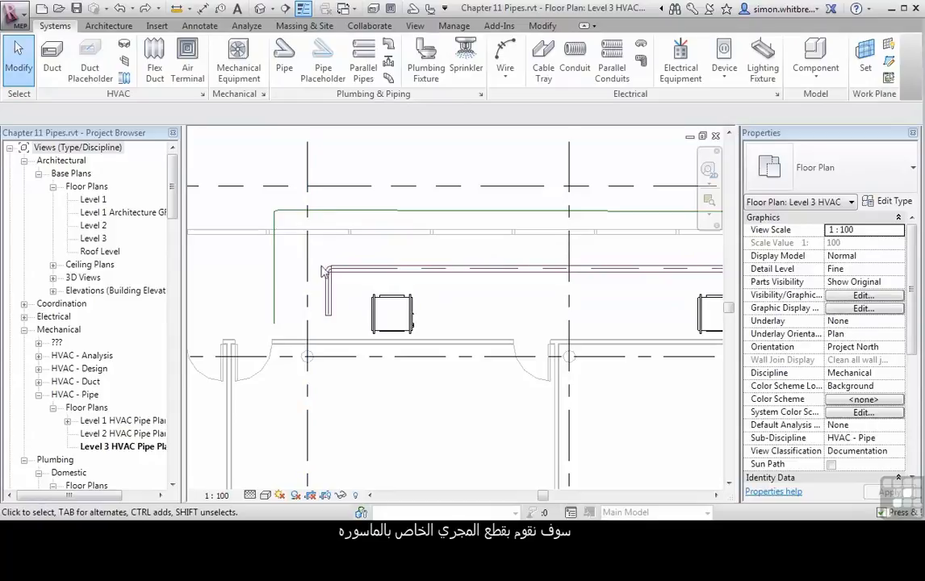
click(323, 315)
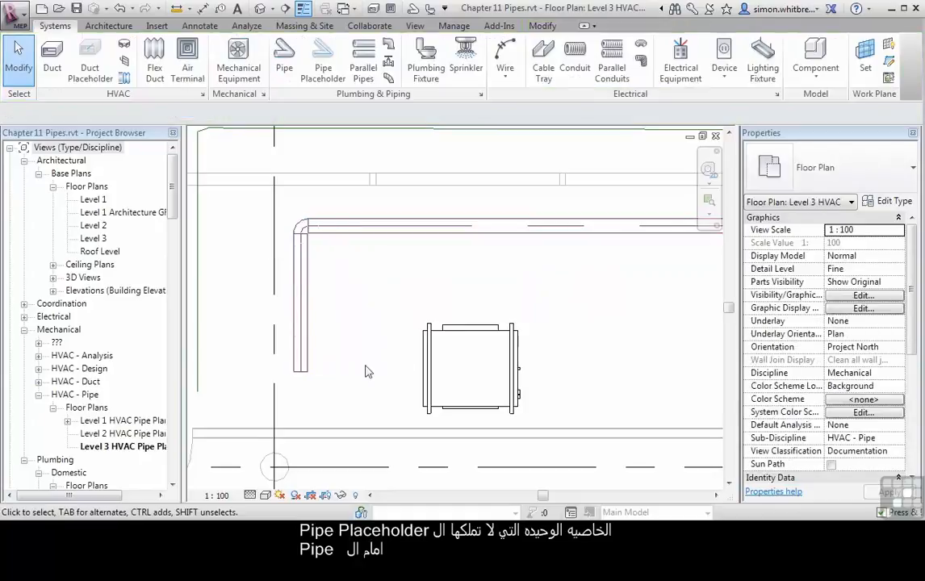
click(363, 303)
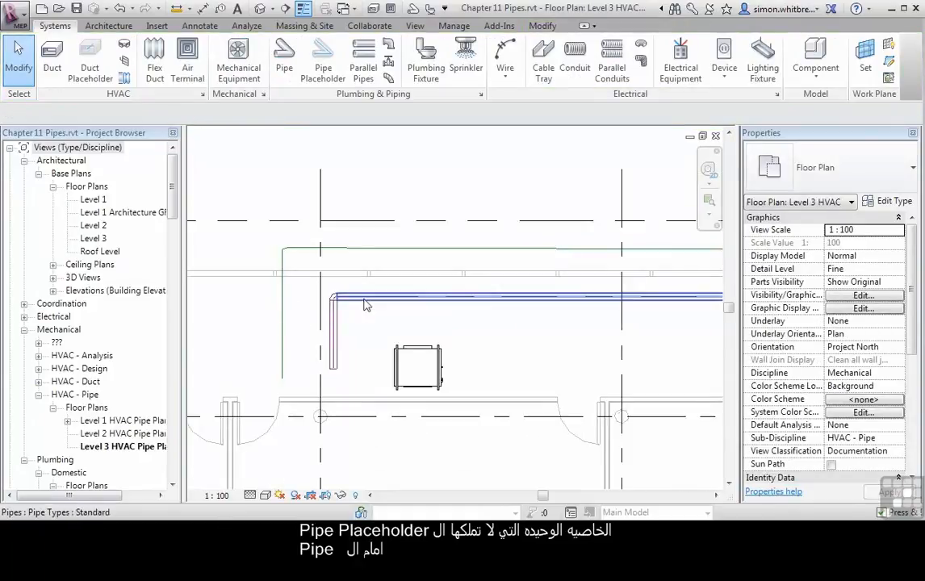